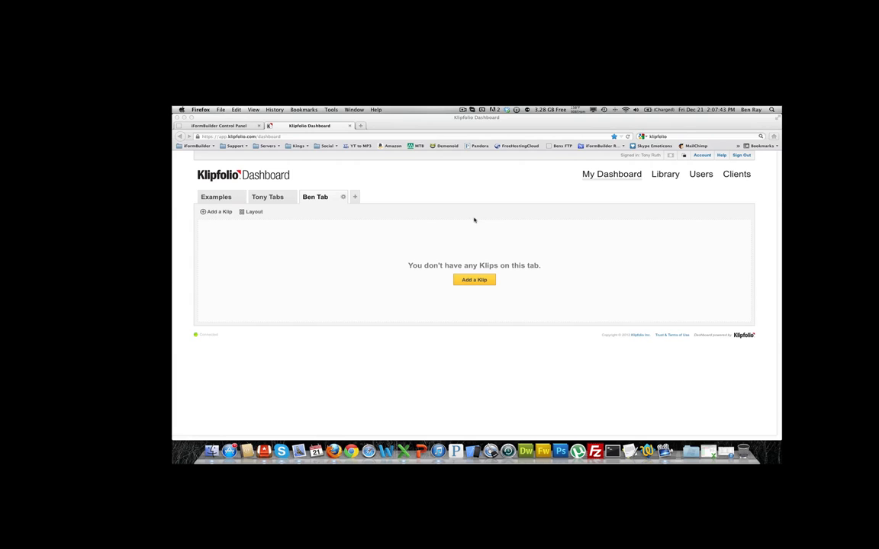
pyautogui.moveTo(572, 189)
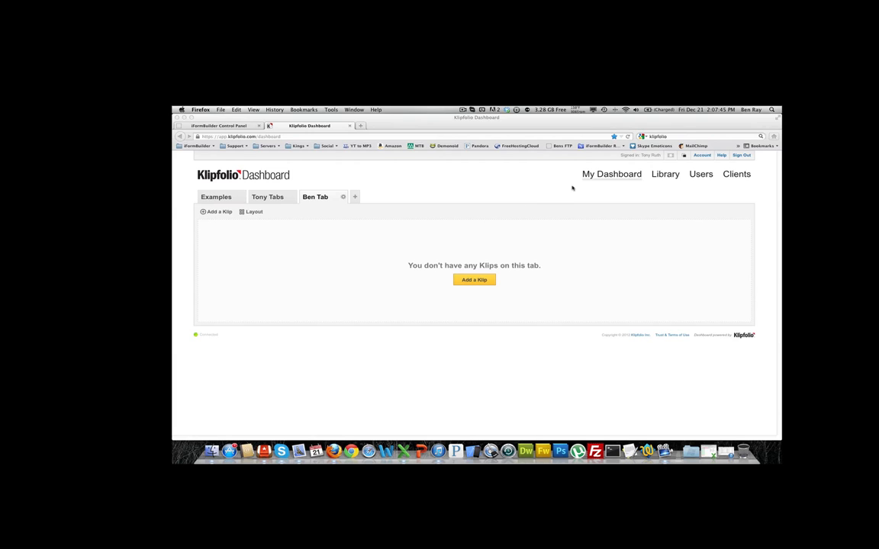
pyautogui.moveTo(422, 211)
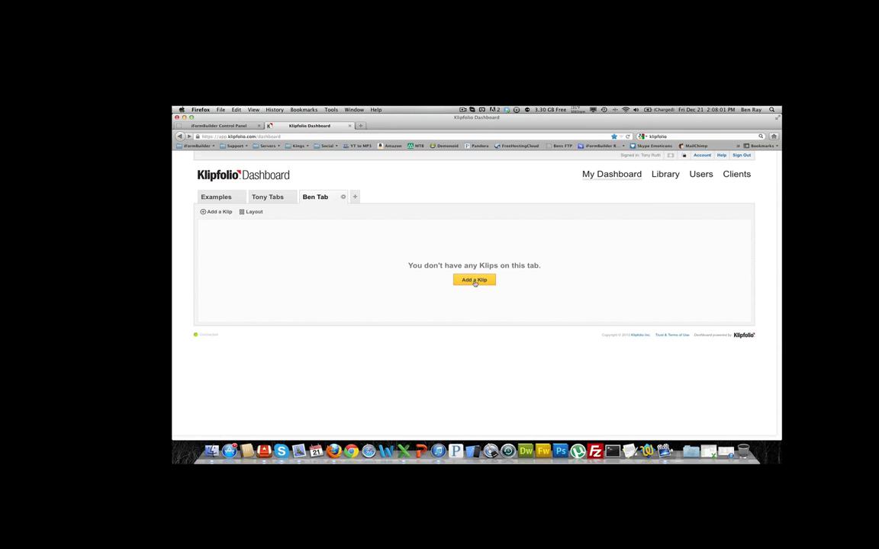
# - Open the Klip Library above Ben Tab and choose to build a new Klip
pyautogui.click(474, 280)
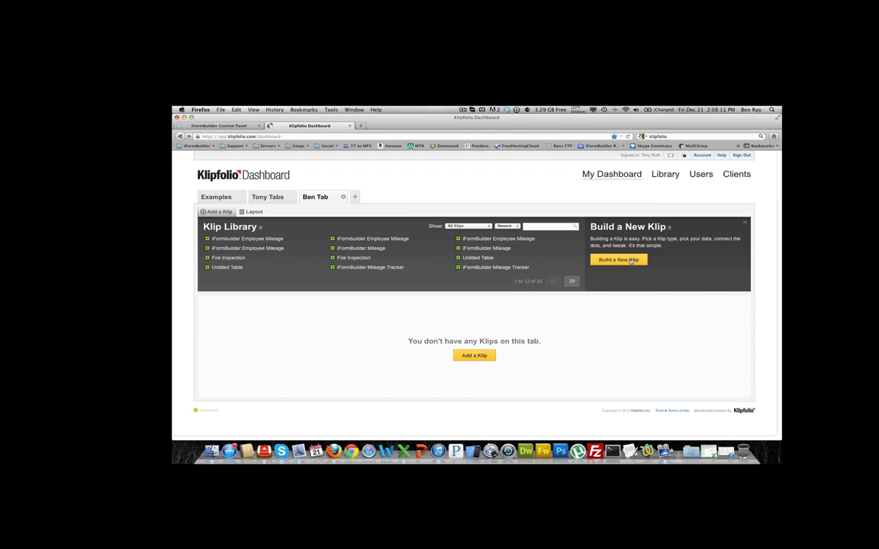
pyautogui.click(618, 260)
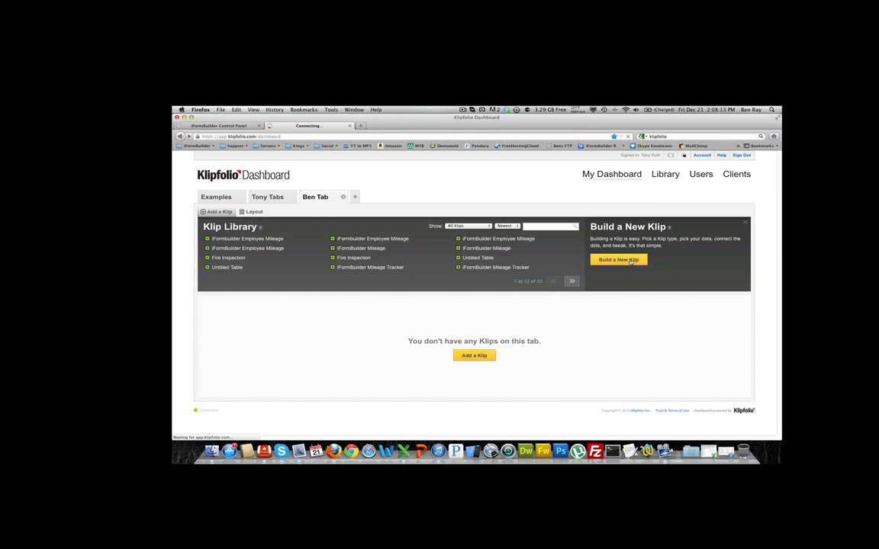
# - Pick the Klip style and select Web Accessible Resource as the data source type
pyautogui.click(618, 259)
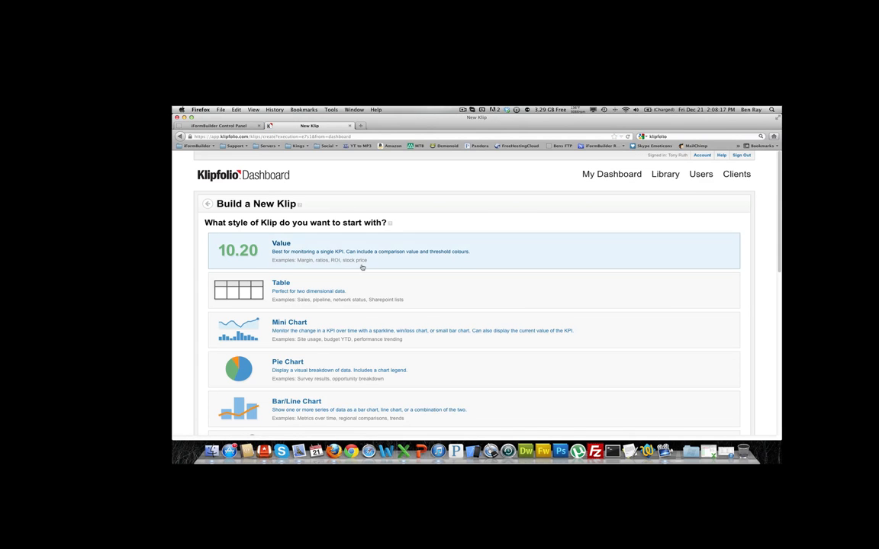
pyautogui.moveTo(324, 272)
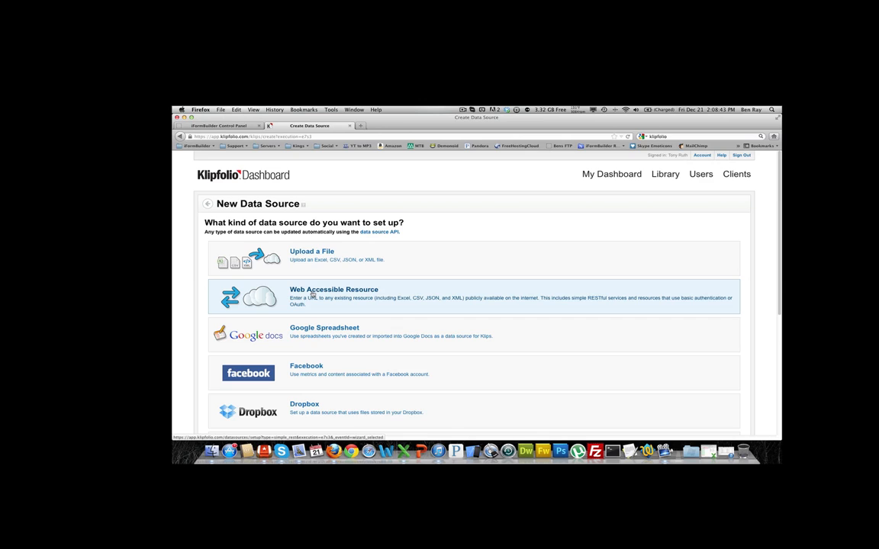
pyautogui.click(334, 296)
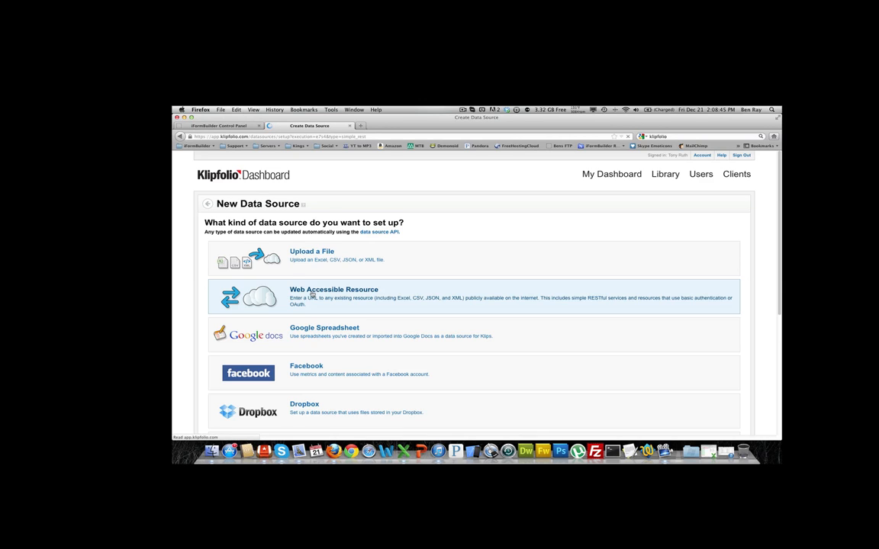
pyautogui.click(334, 294)
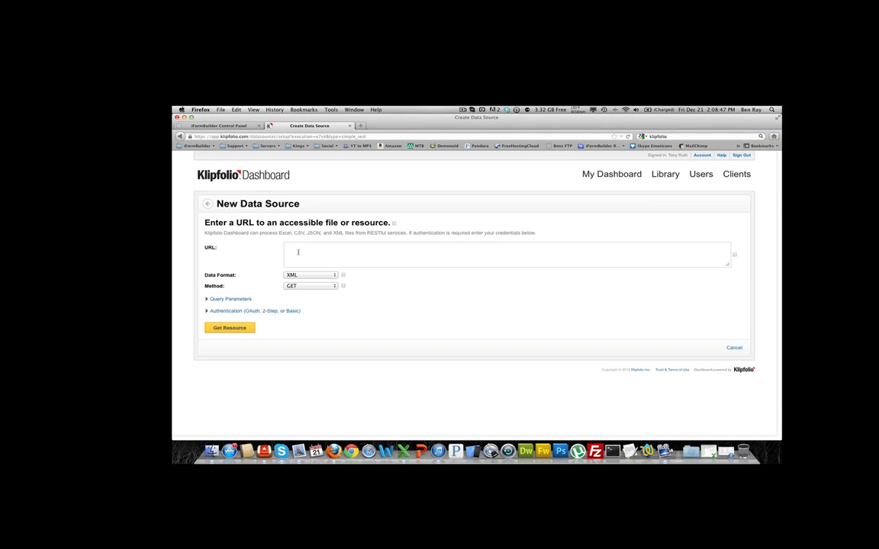
# - Copy the Mileage Tracker XML feed URL from iFormBuilder into the Klipfolio data source form
pyautogui.click(219, 125)
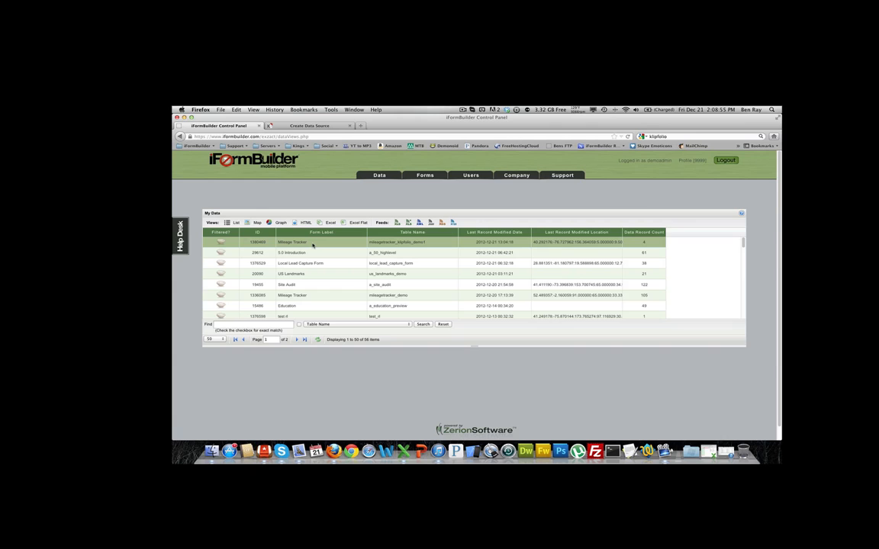
pyautogui.moveTo(396, 202)
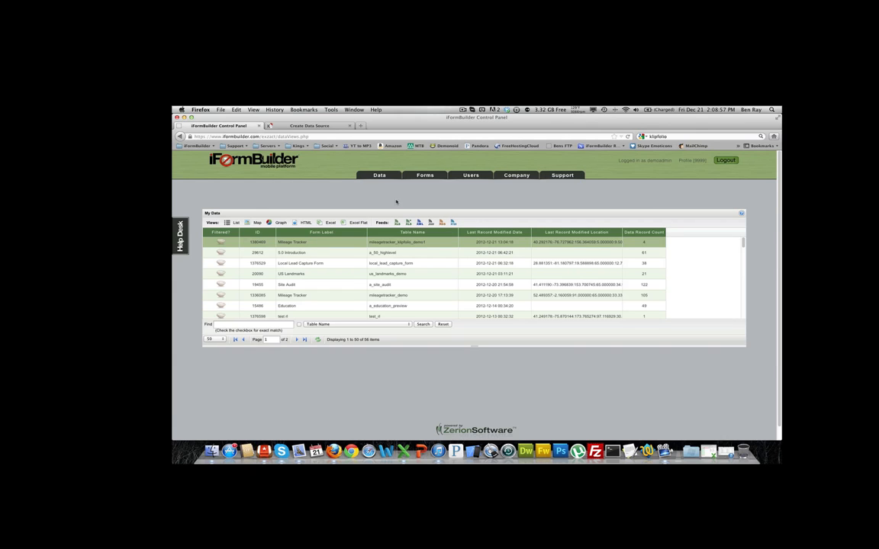
pyautogui.moveTo(420, 222)
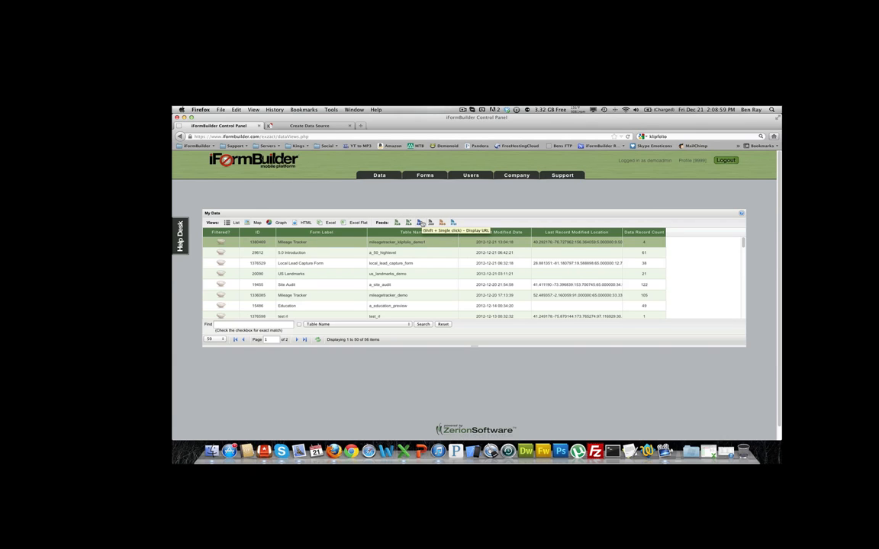
pyautogui.click(420, 222)
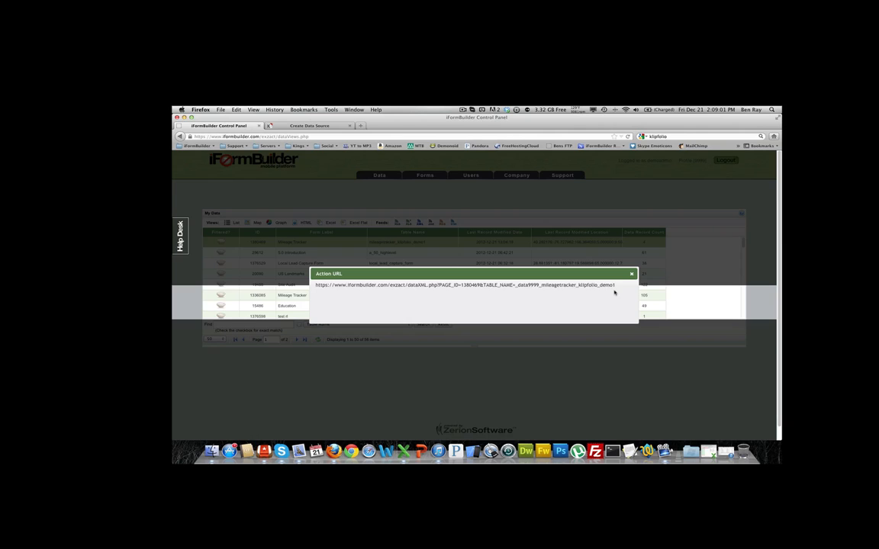
pyautogui.tripleClick(466, 284)
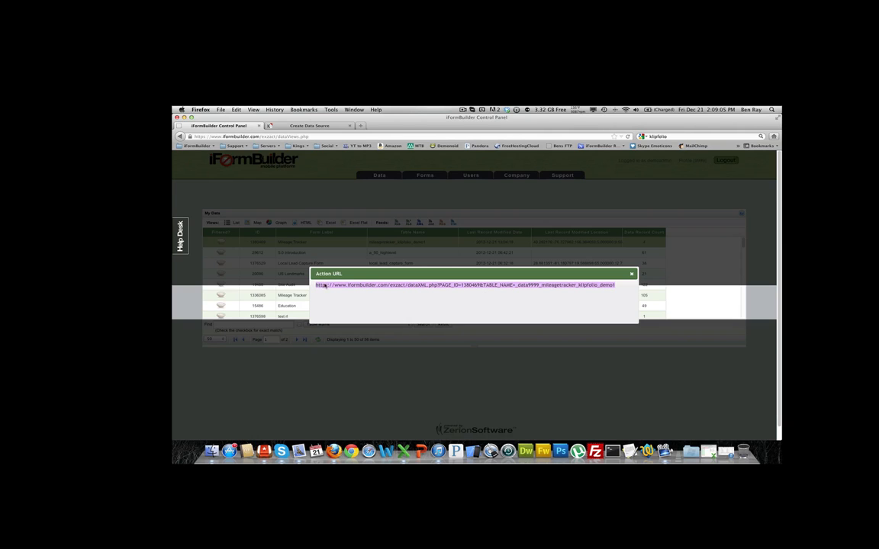
pyautogui.click(309, 125)
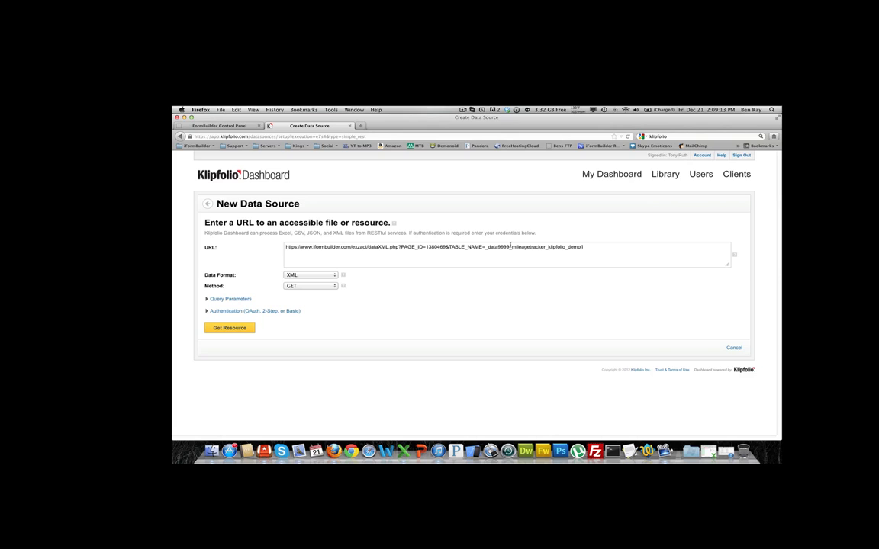
# - Append &USERNAME and &PASSWORD parameters to the feed URL and fetch the resource
pyautogui.write('&')
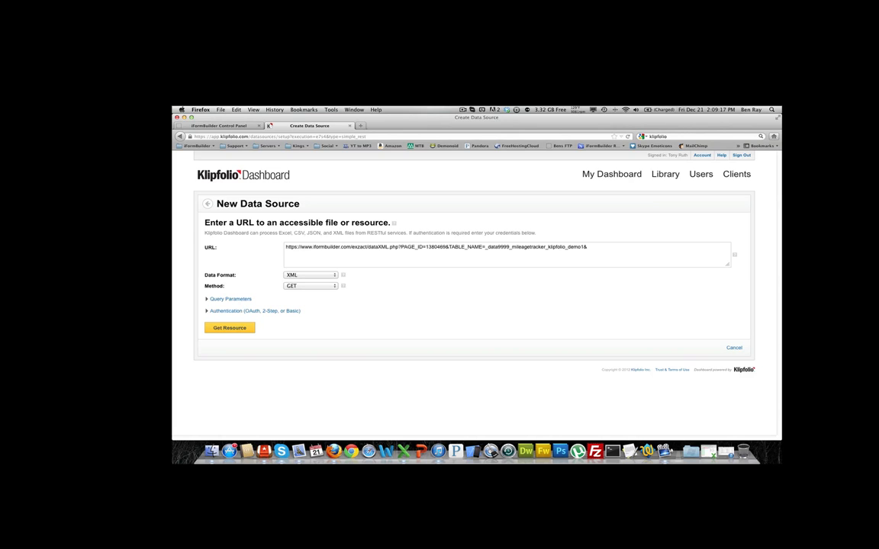
pyautogui.write('USERNAME=')
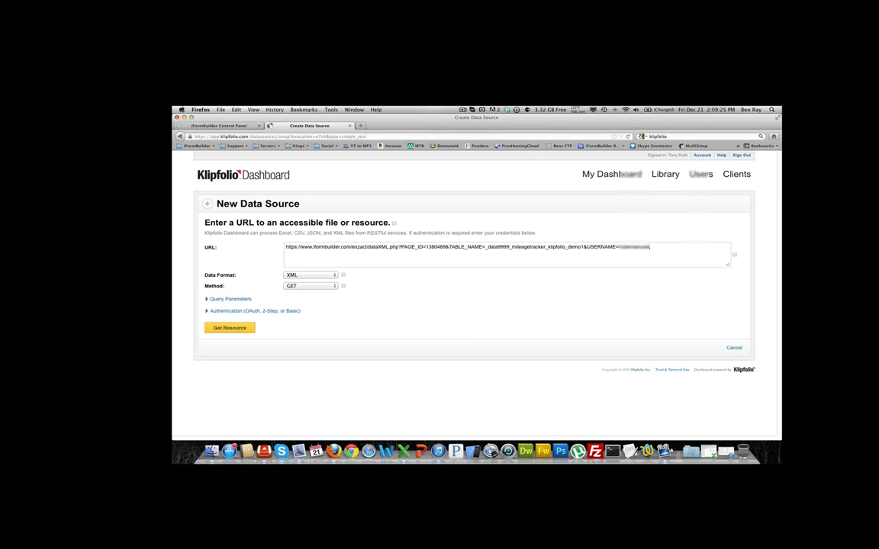
pyautogui.write('&PASSWORD=')
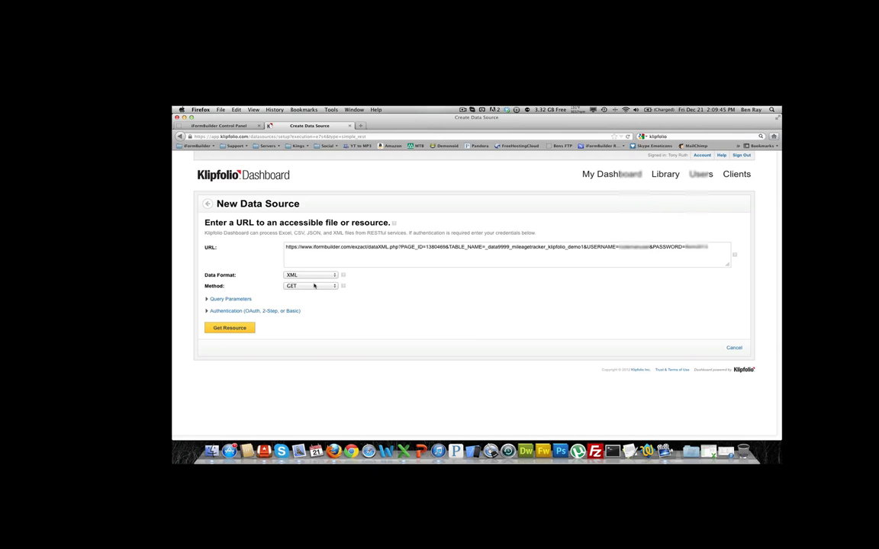
pyautogui.moveTo(265, 305)
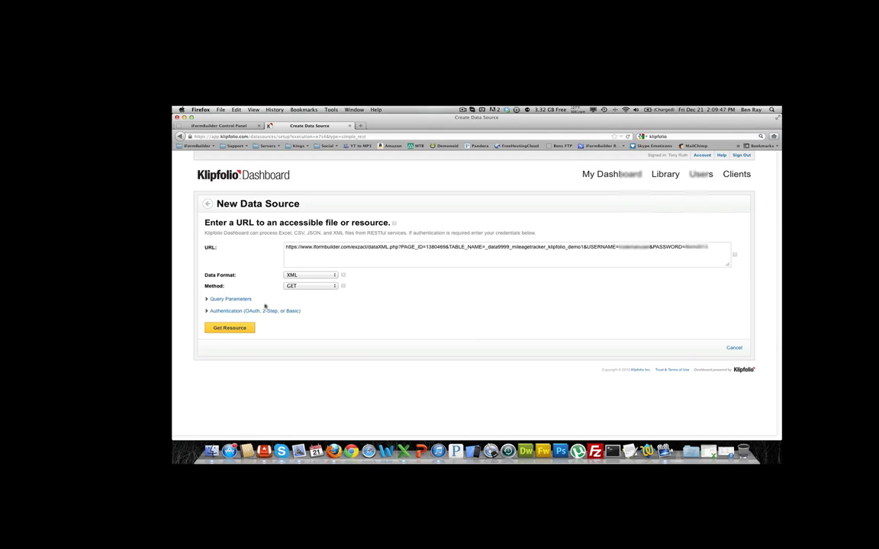
pyautogui.click(229, 328)
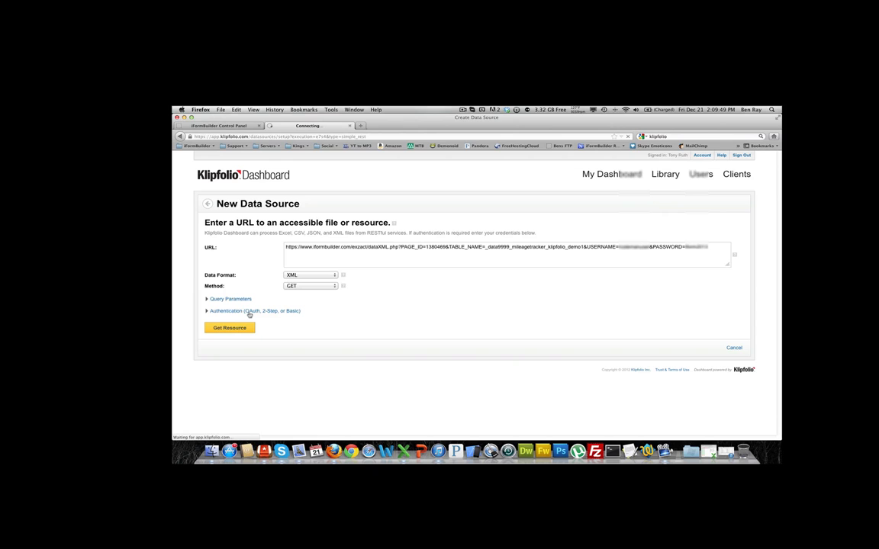
# - Review the fetched Mileage Tracker XML records and accept them to reach the save form
pyautogui.click(229, 328)
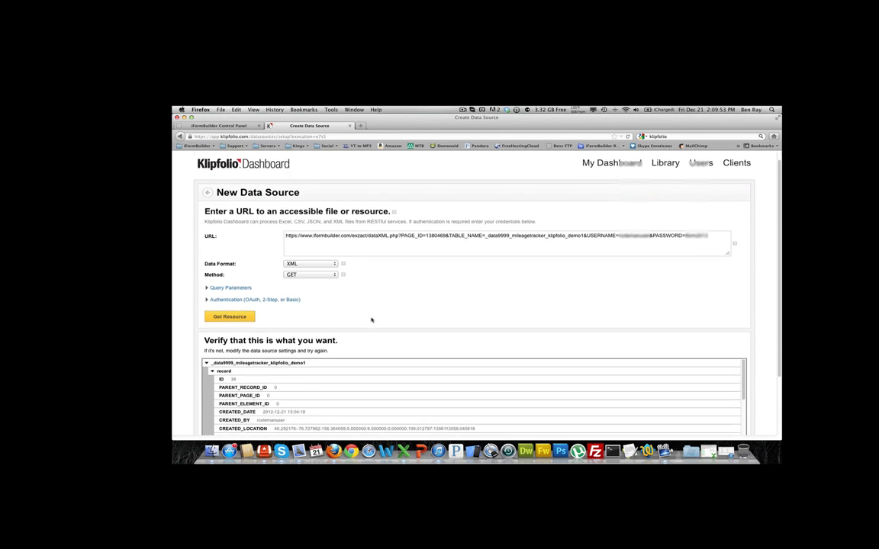
pyautogui.scroll(-3)
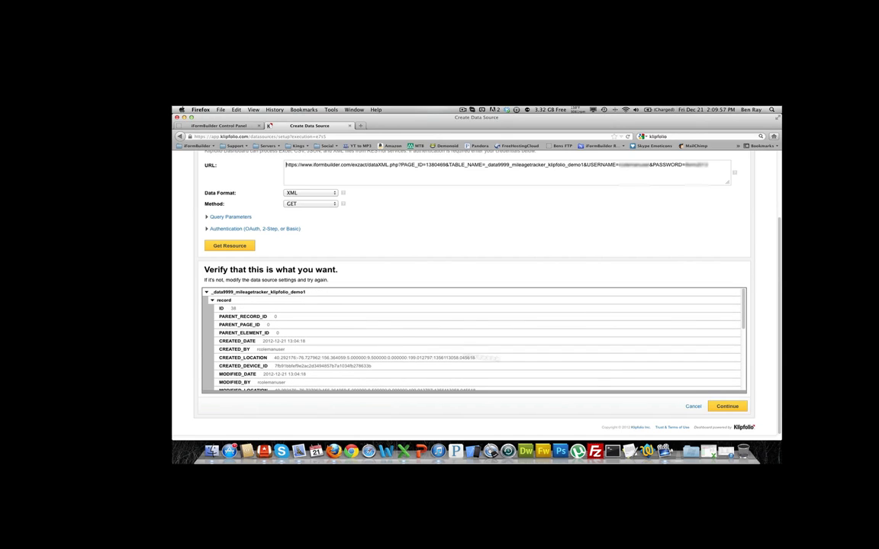
pyautogui.click(727, 406)
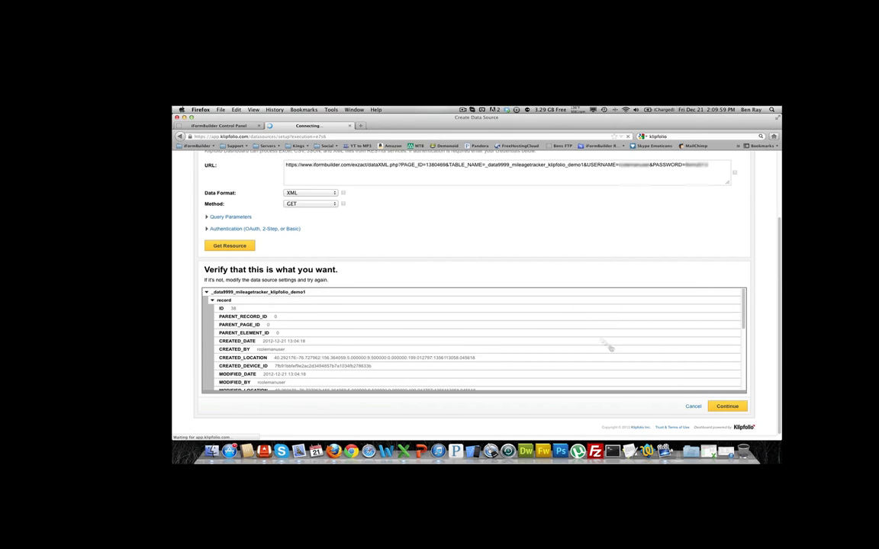
pyautogui.click(727, 406)
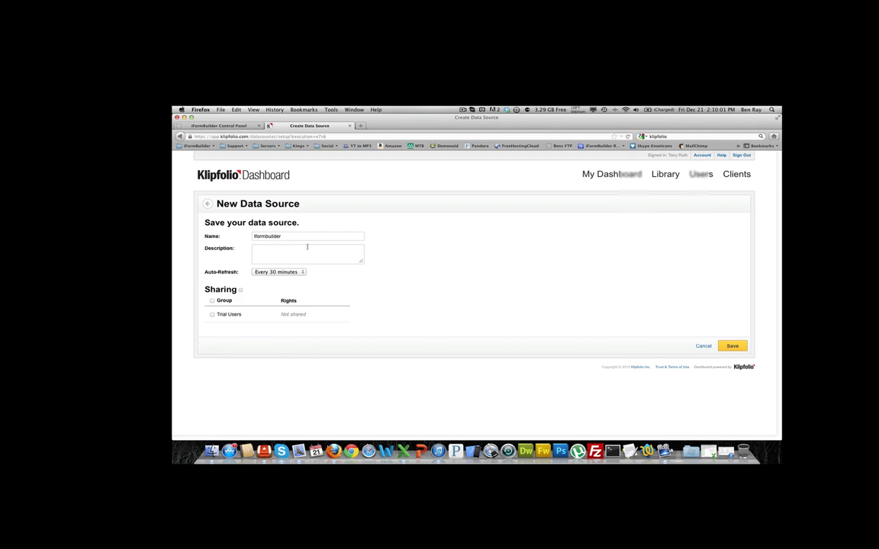
# - Name the data source 'Mileage Tracker', set one-minute auto-refresh, and save it
pyautogui.doubleClick(267, 236)
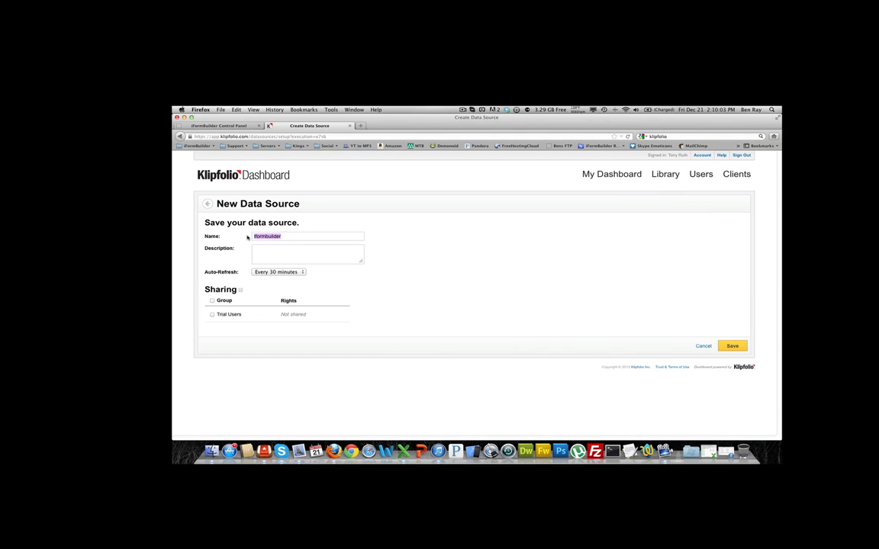
pyautogui.write('Mileage Tracker')
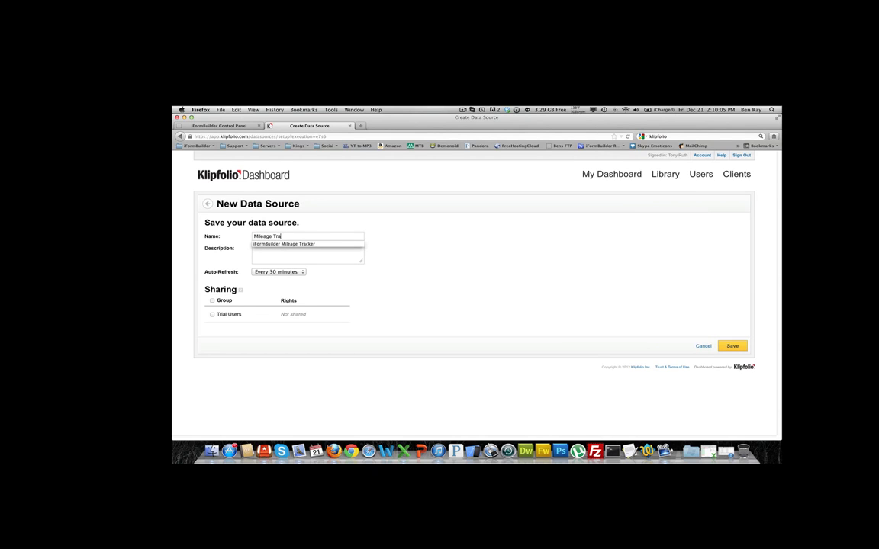
pyautogui.write('cker')
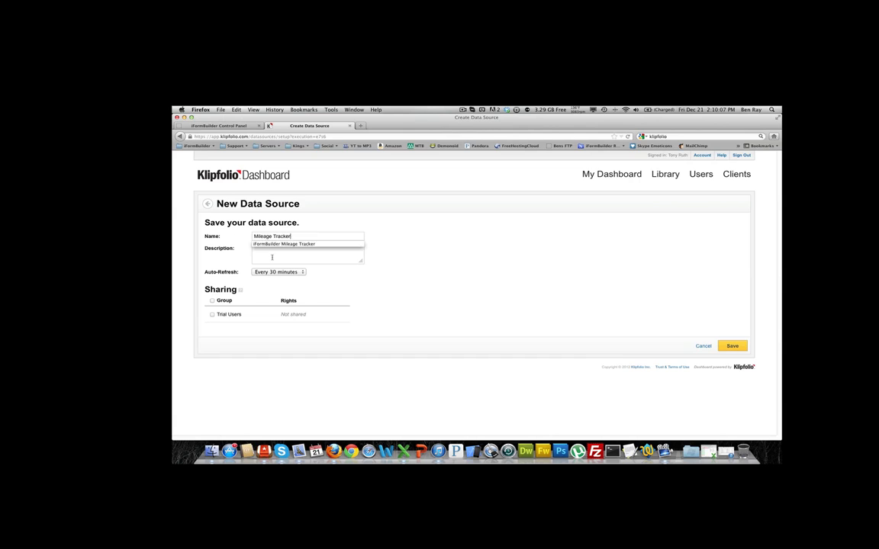
pyautogui.click(307, 244)
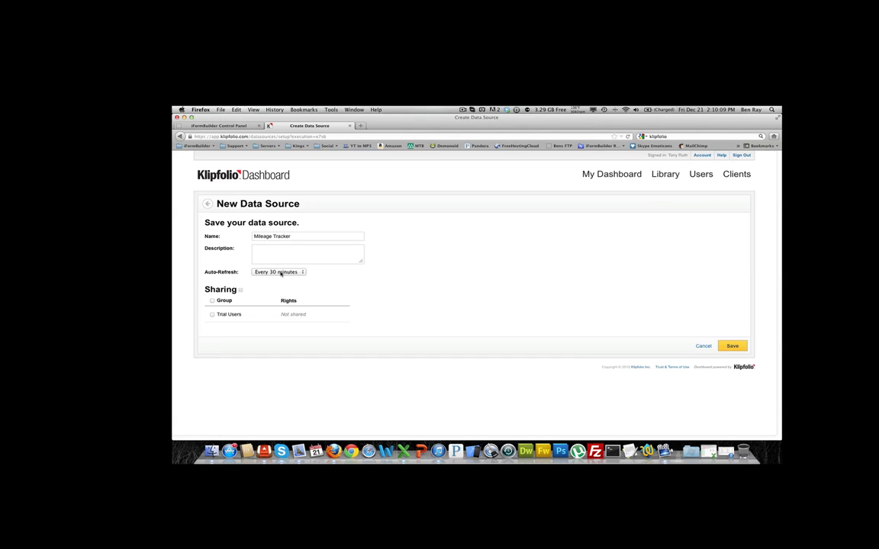
pyautogui.click(278, 271)
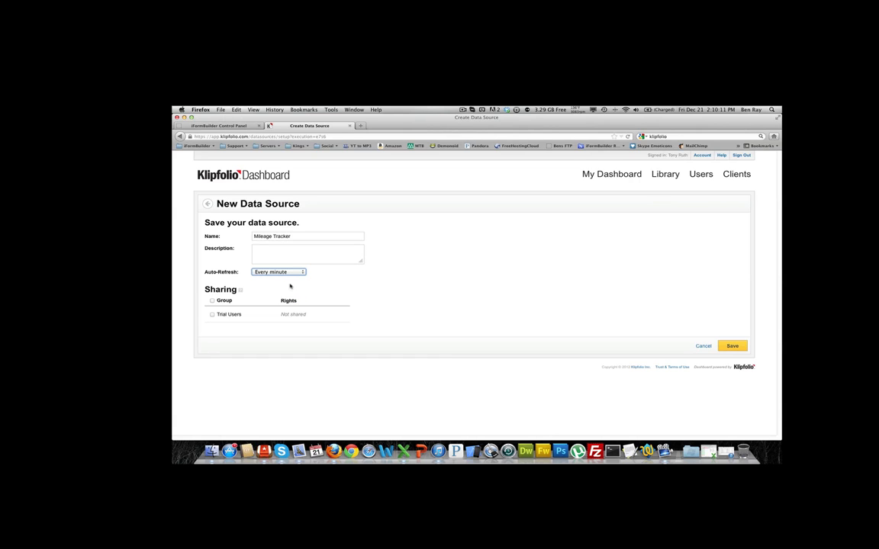
pyautogui.click(732, 346)
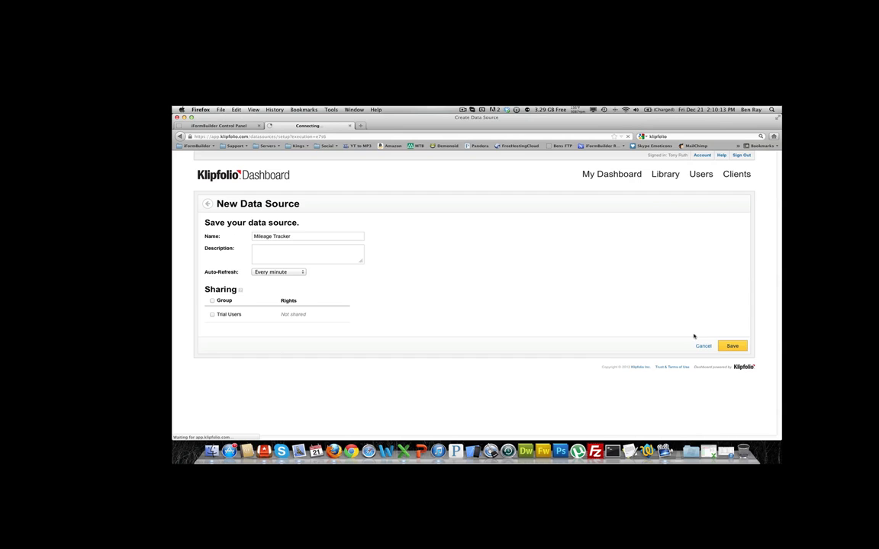
pyautogui.moveTo(588, 314)
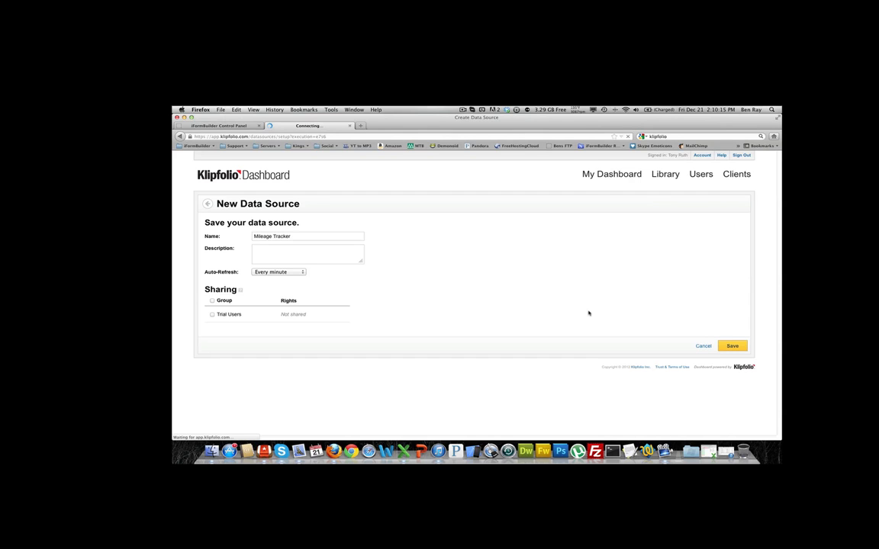
pyautogui.click(731, 346)
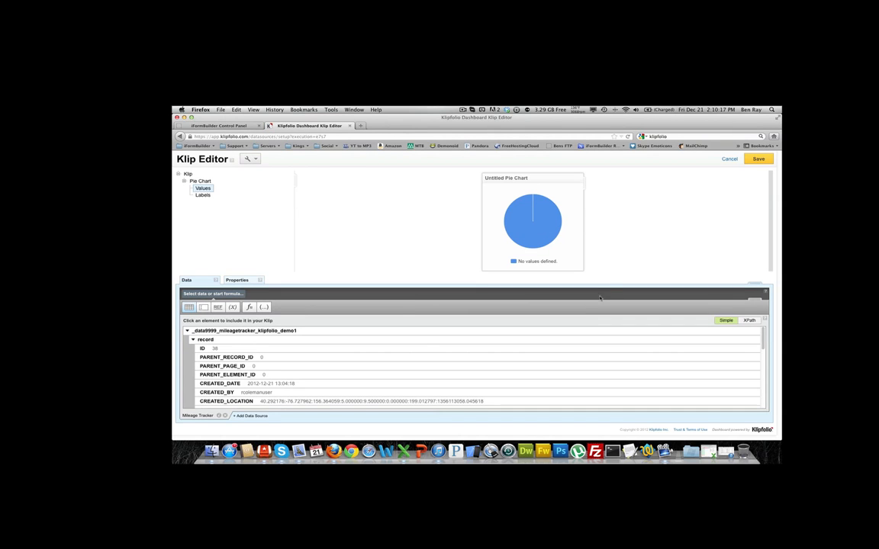
pyautogui.moveTo(250, 217)
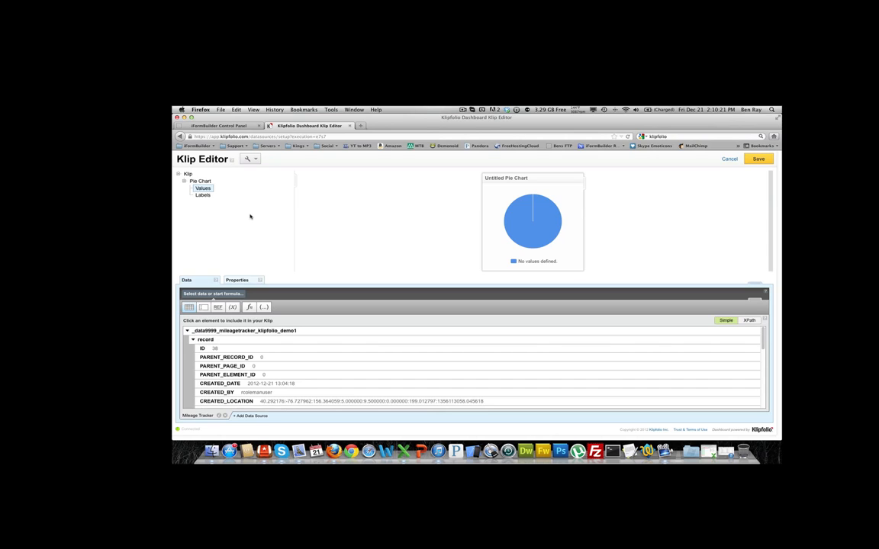
pyautogui.moveTo(464, 216)
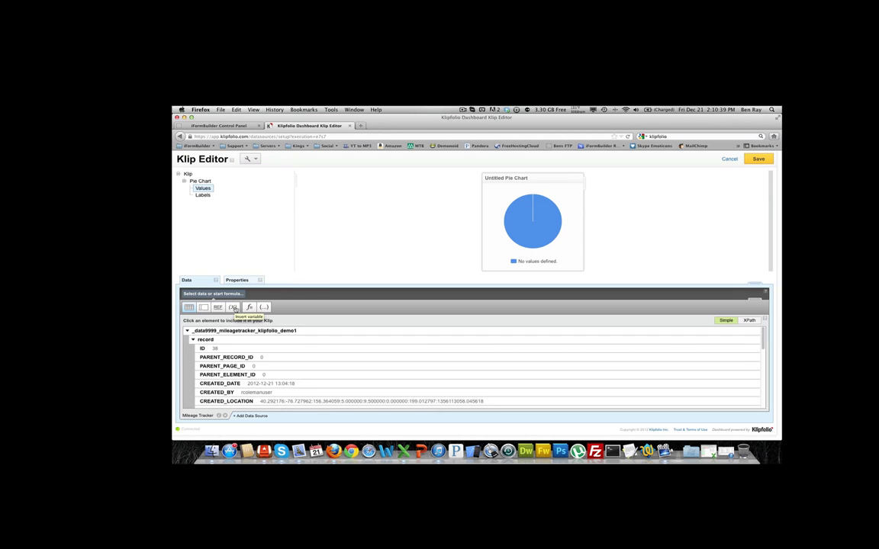
pyautogui.moveTo(248, 307)
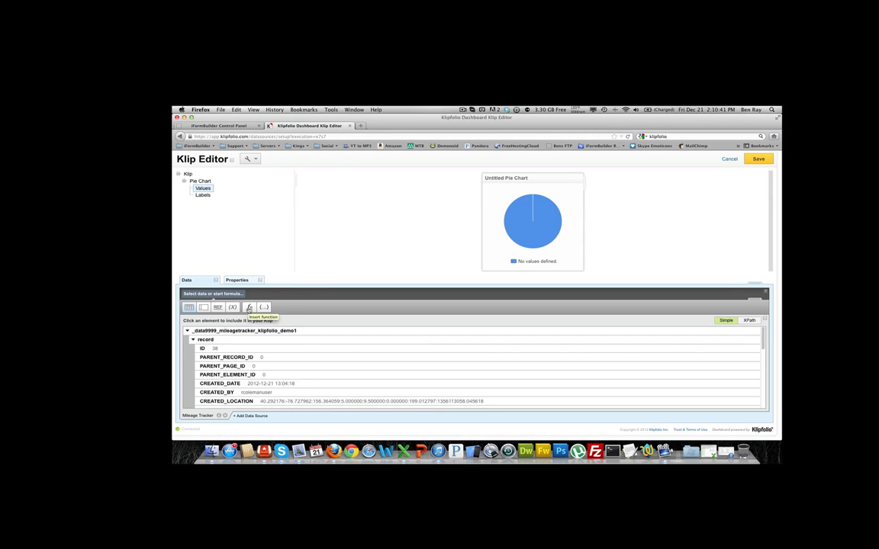
# - Open the fx function picker for the pie chart values to view GROUPBY
pyautogui.click(249, 306)
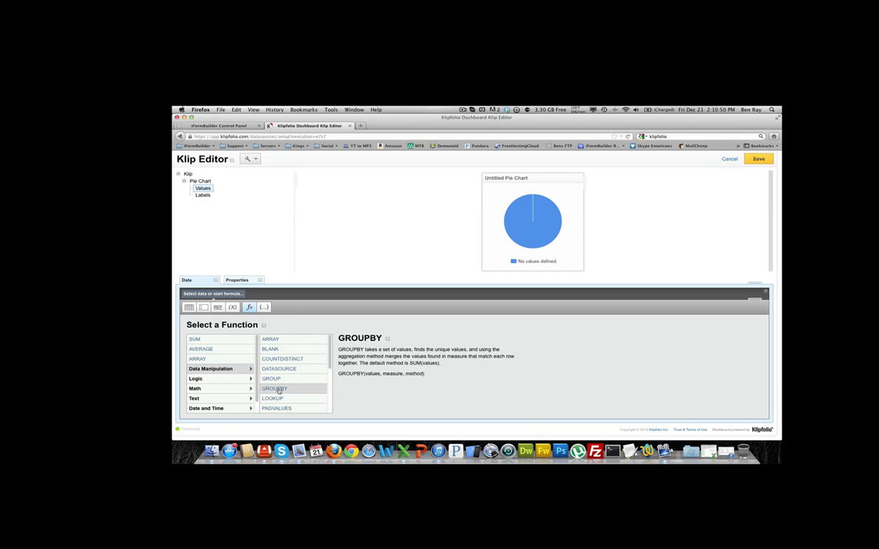
# - Insert GROUPBY with name as values and all total_miles_traveled records as measure
pyautogui.click(275, 389)
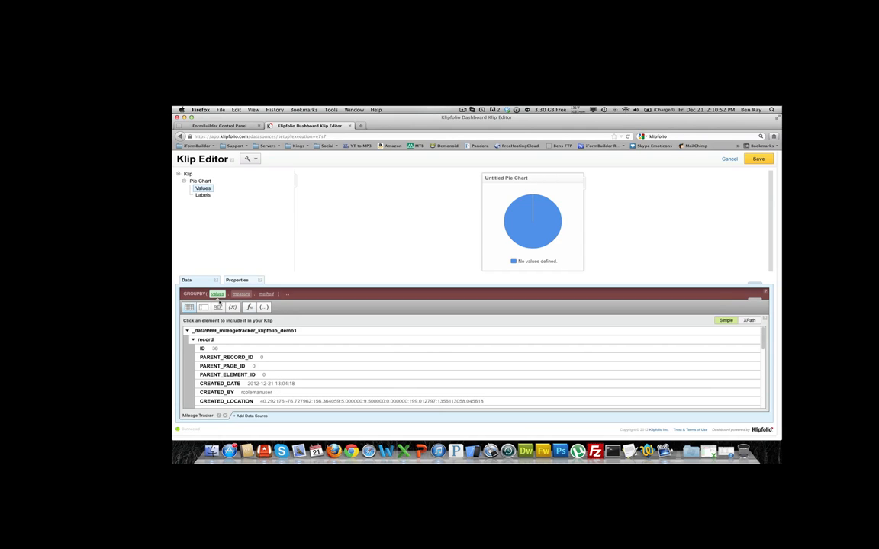
pyautogui.moveTo(248, 367)
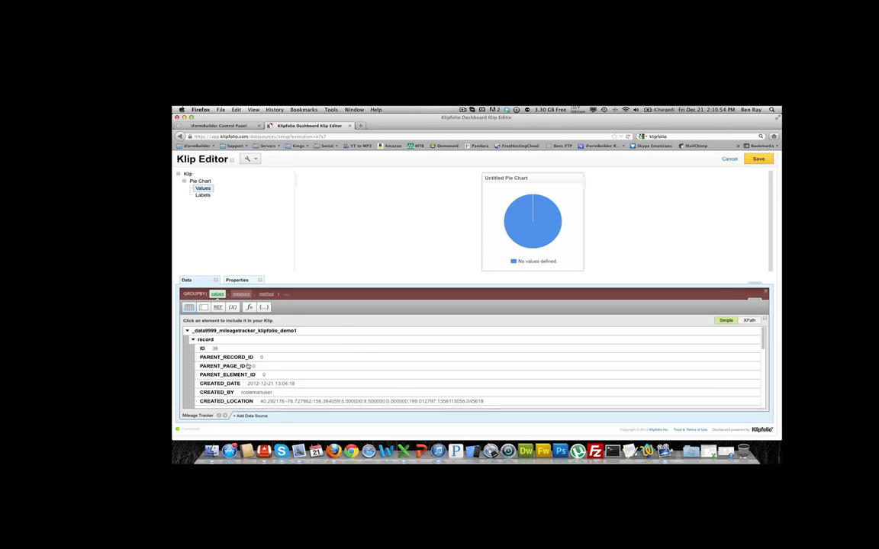
pyautogui.scroll(-3)
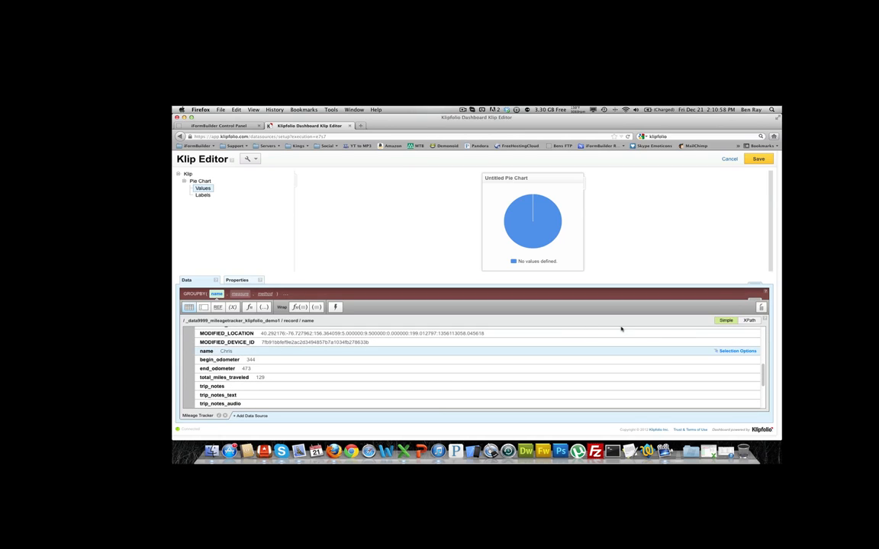
pyautogui.click(737, 352)
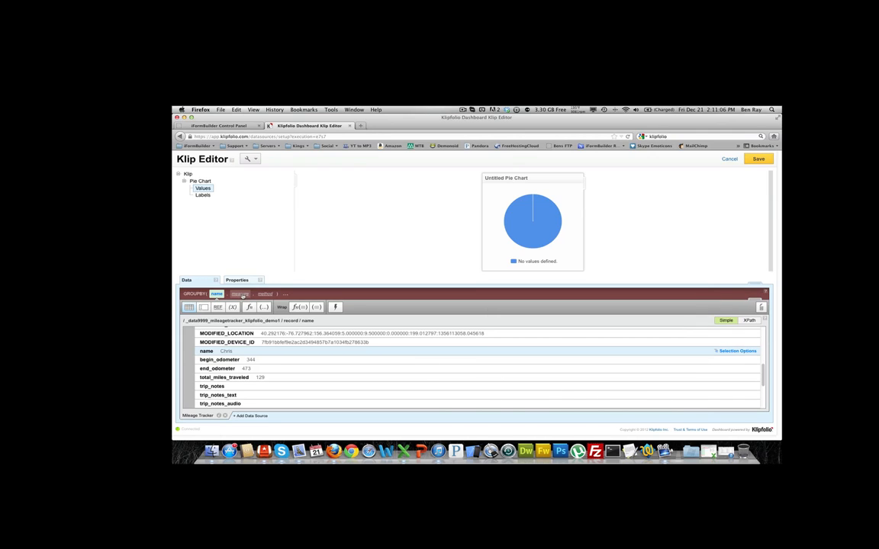
pyautogui.click(239, 294)
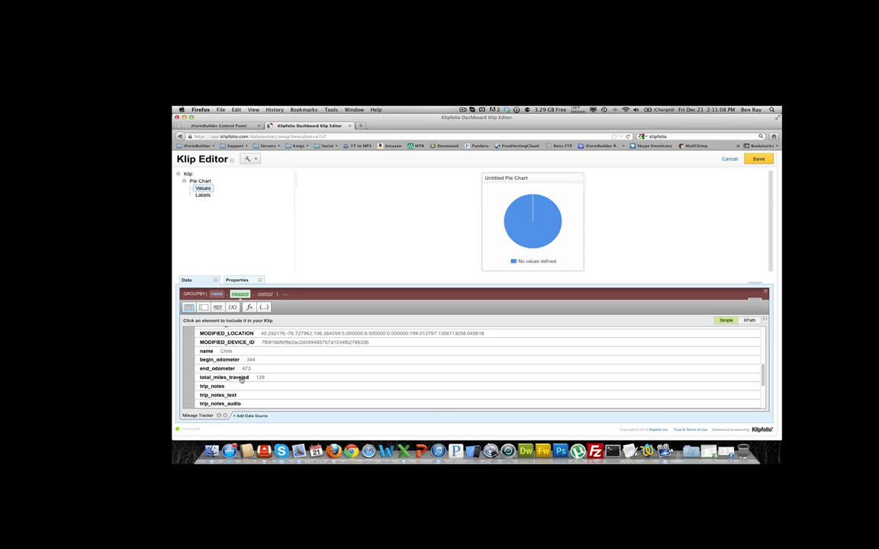
pyautogui.click(225, 377)
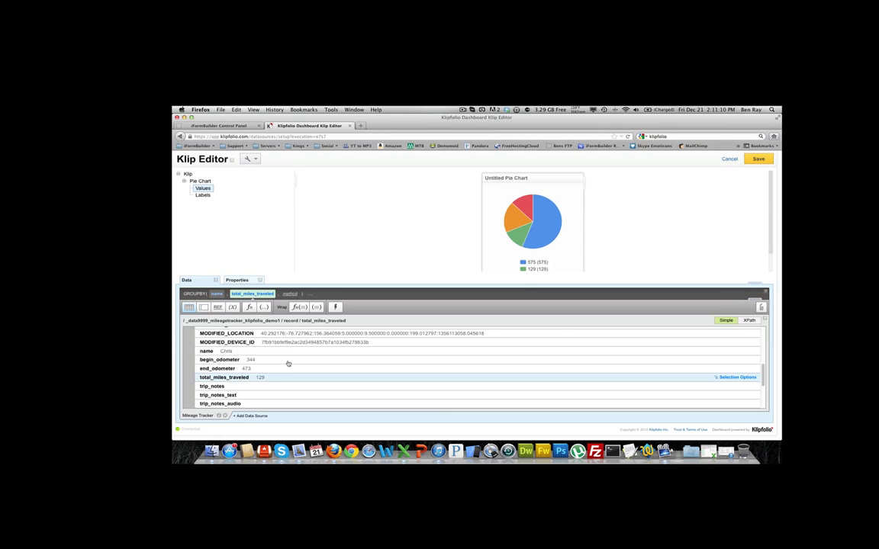
pyautogui.click(736, 377)
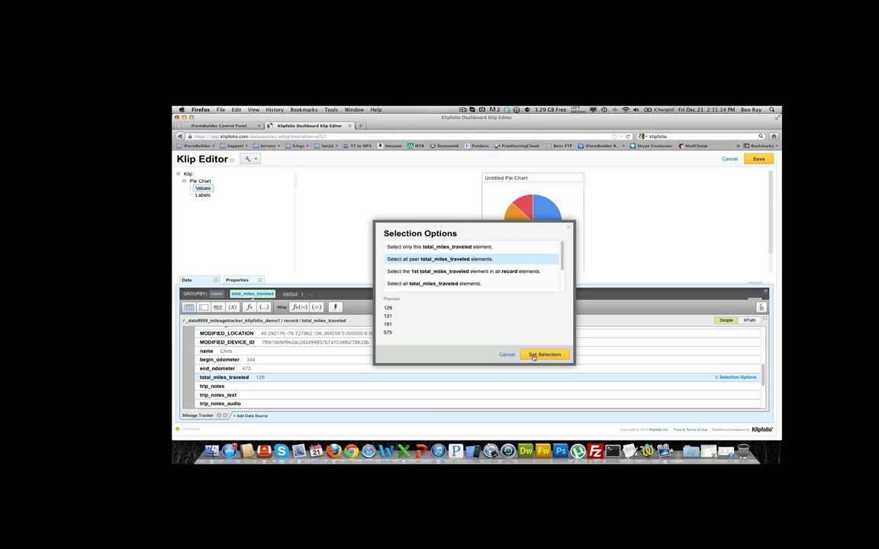
pyautogui.click(545, 354)
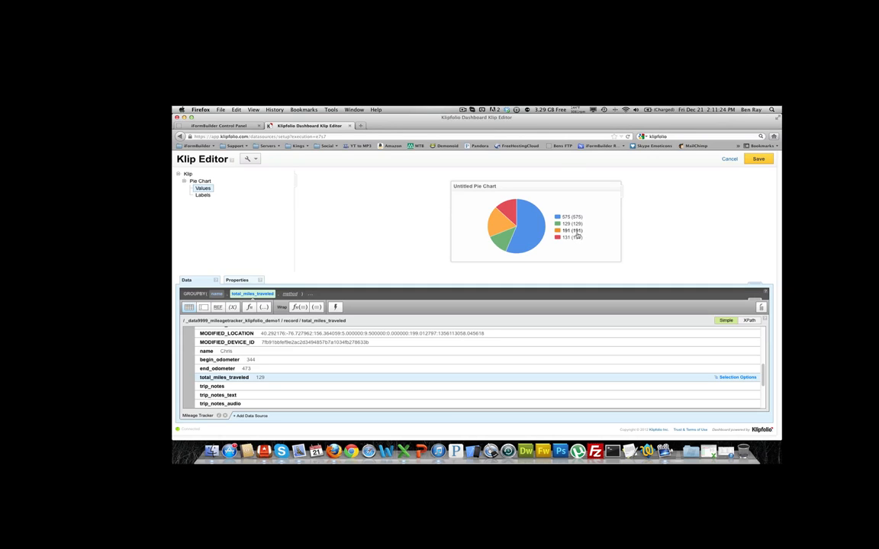
pyautogui.moveTo(443, 233)
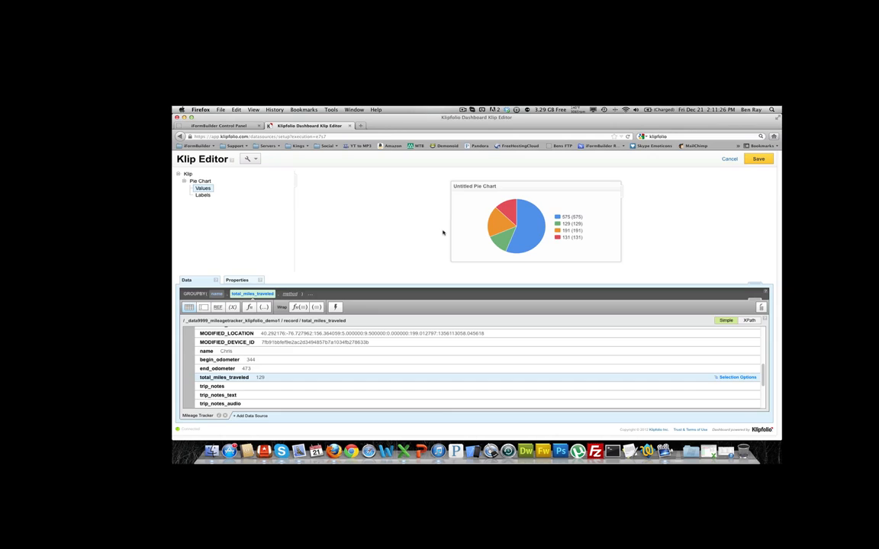
pyautogui.moveTo(525, 229)
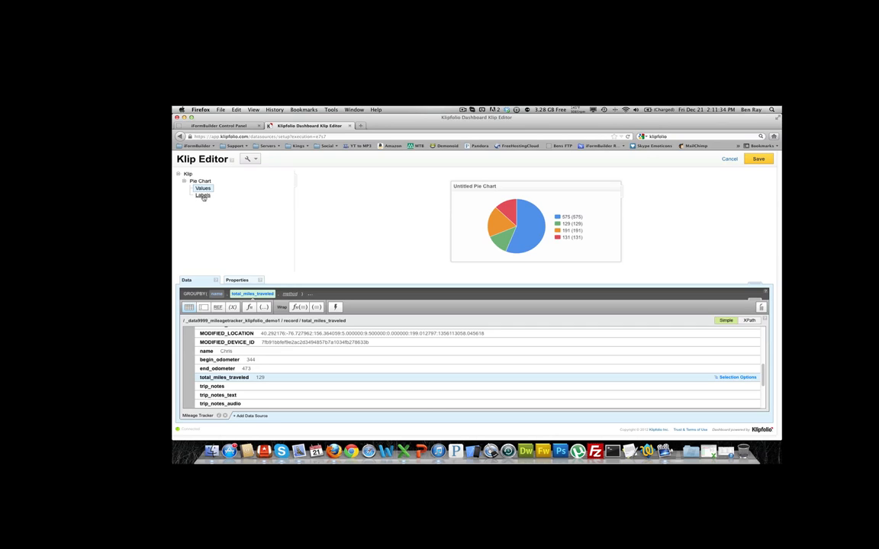
# - Set the pie chart Labels to the name field, showing Chris, Todd, Ryan and Ben
pyautogui.click(203, 196)
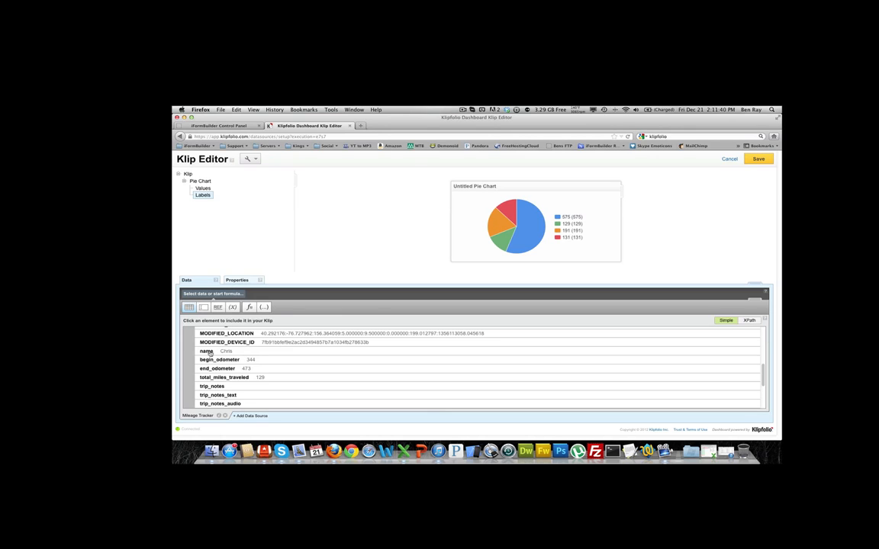
pyautogui.click(206, 351)
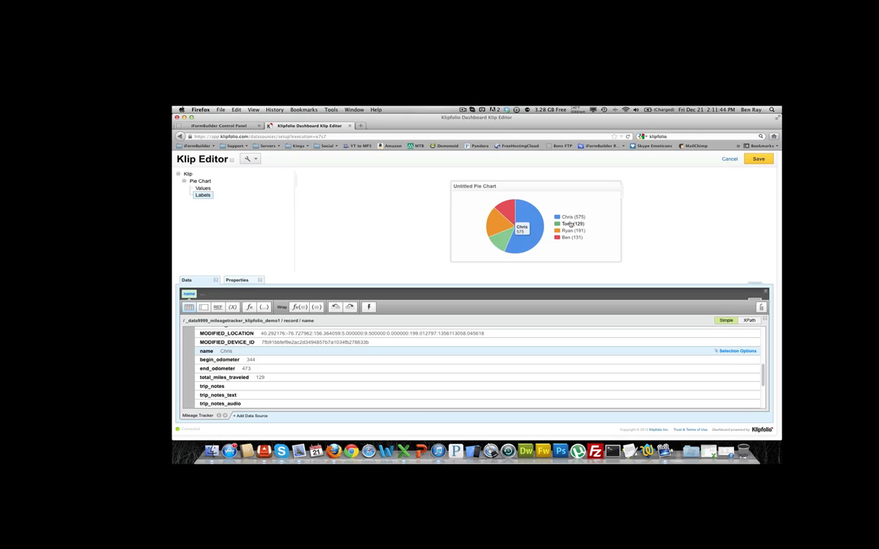
pyautogui.moveTo(496, 206)
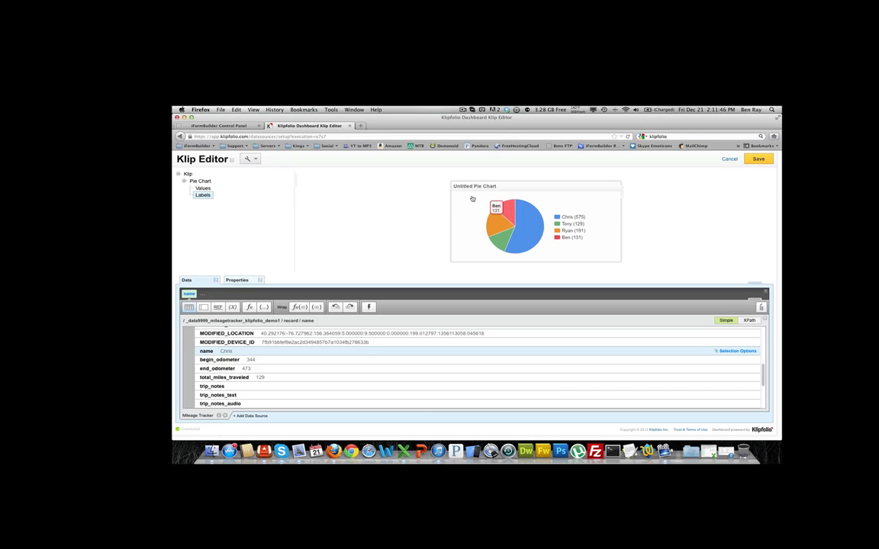
pyautogui.moveTo(726, 222)
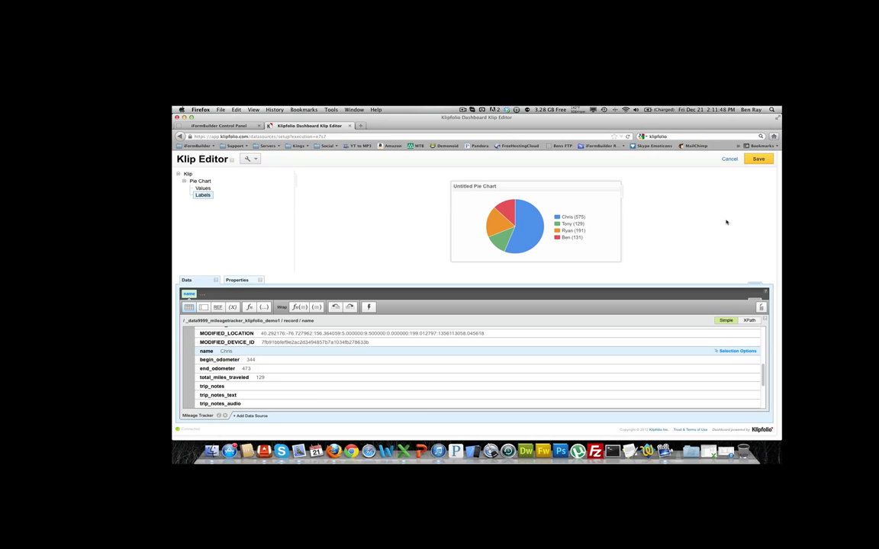
# - Save the pie chart Klip from the editor as 'iFormBuilder Employee mileage'
pyautogui.click(758, 158)
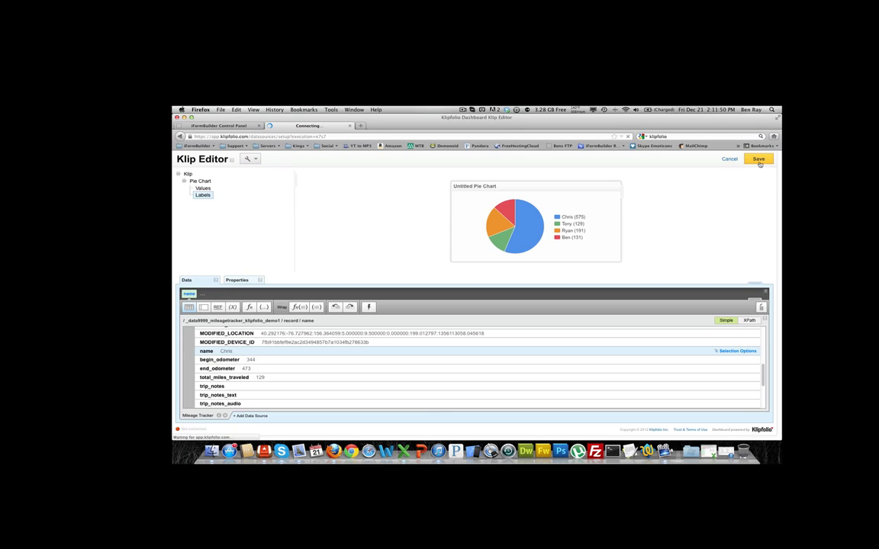
pyautogui.click(758, 159)
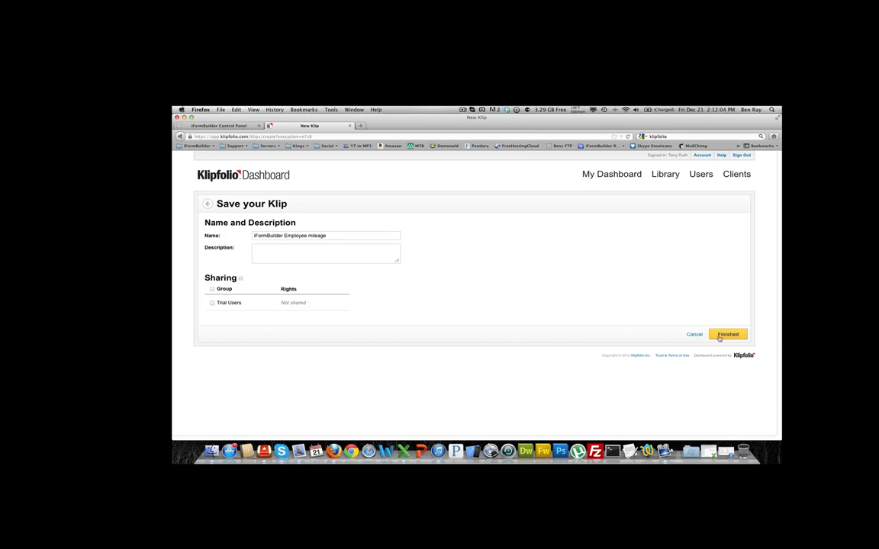
pyautogui.click(727, 334)
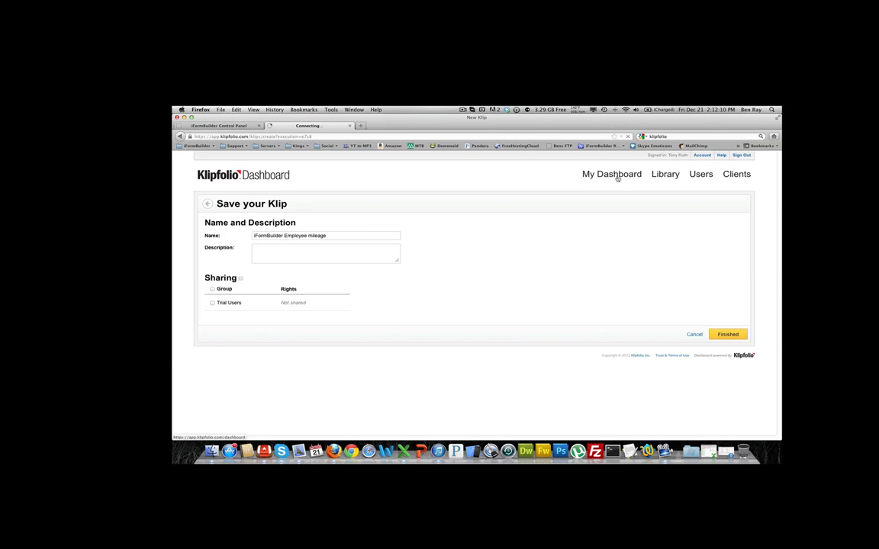
# - Return to the Ben Tab dashboard and open the Klip Library of saved Klips
pyautogui.click(727, 334)
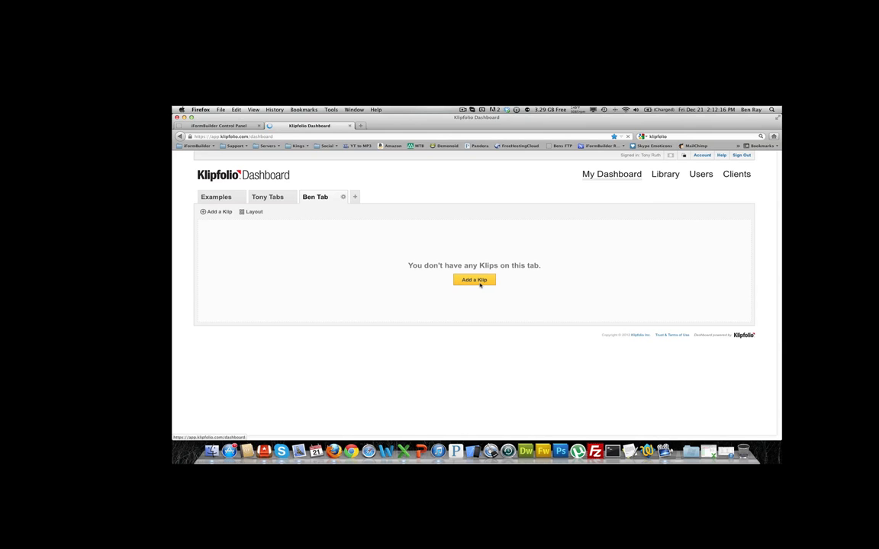
pyautogui.click(474, 280)
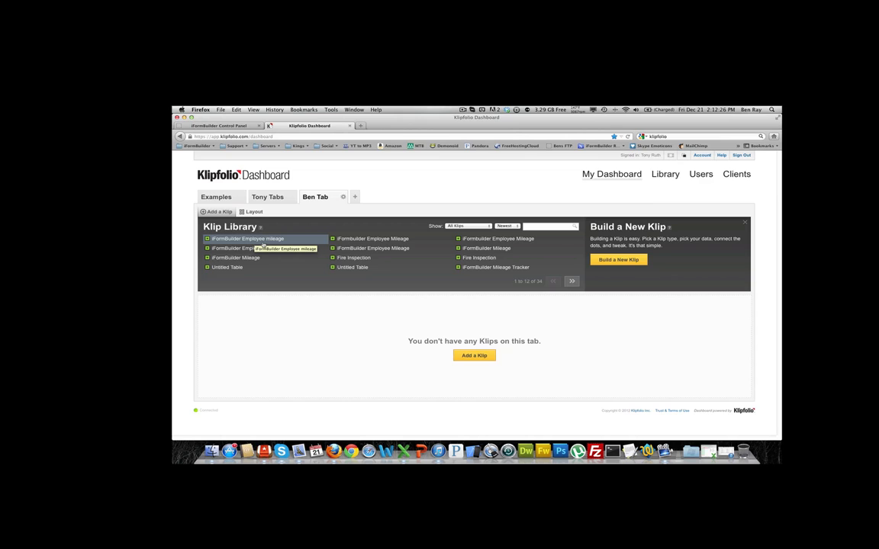
# - Add the iFormBuilder Employee mileage Klip from the library to Ben Tab
pyautogui.click(247, 239)
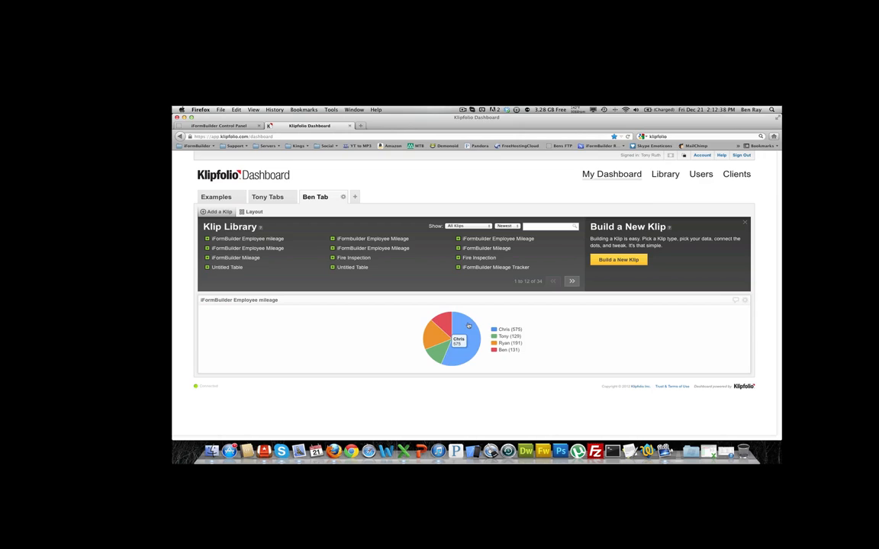
pyautogui.moveTo(435, 319)
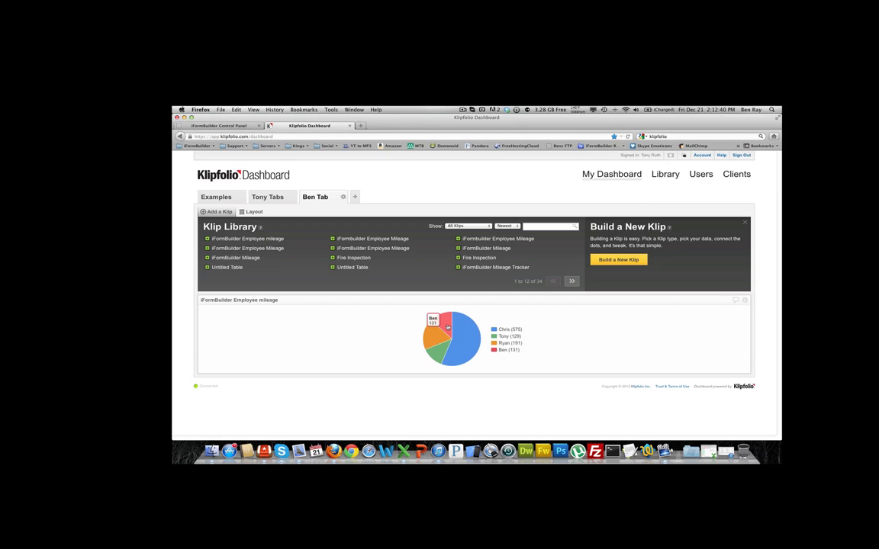